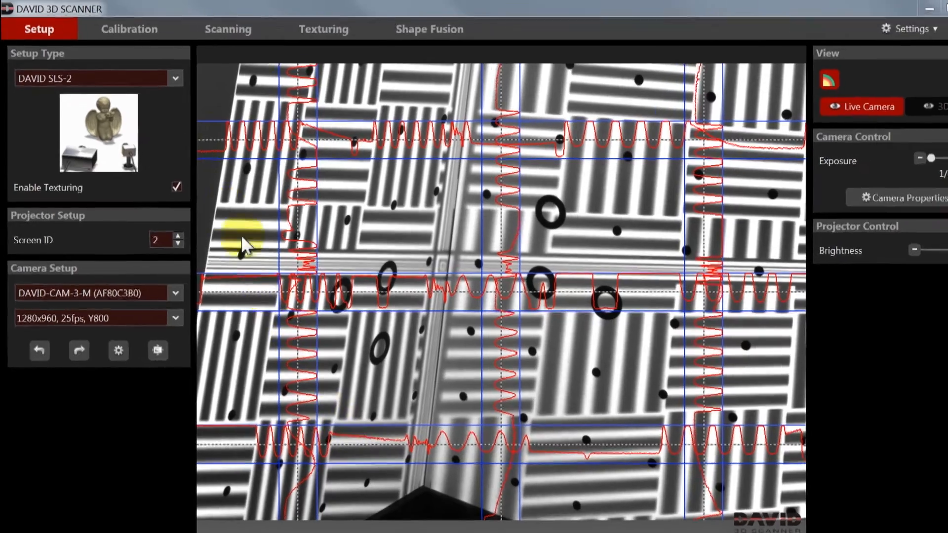
- Enter 120 mm as the calibration scale on the Calibration step
click(129, 29)
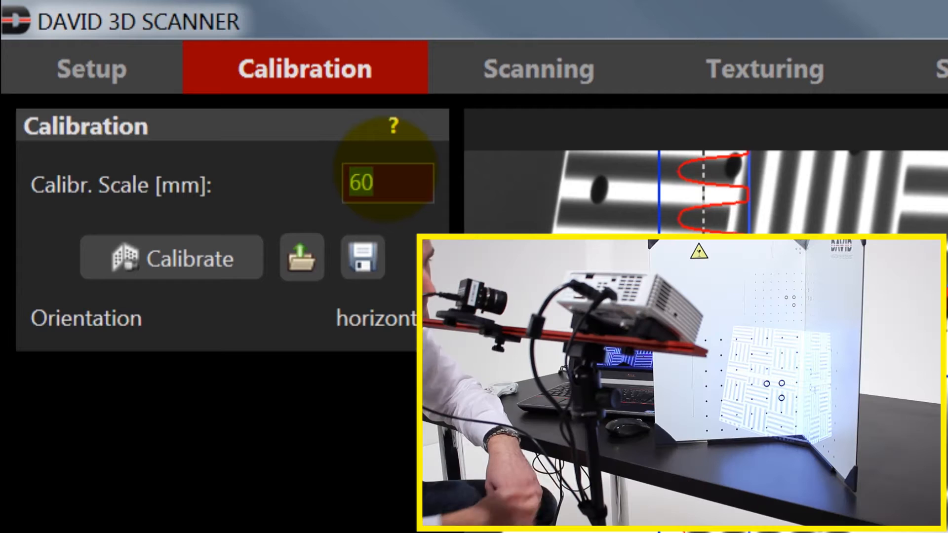
text(120)
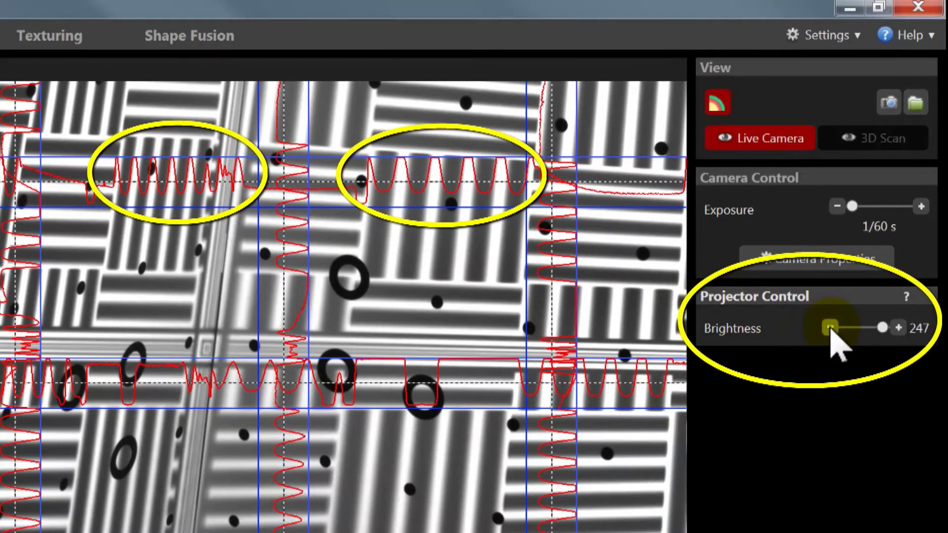
- Reduce projector brightness to about 207 to unsaturate the stripe profiles
drag(846, 326, 831, 327)
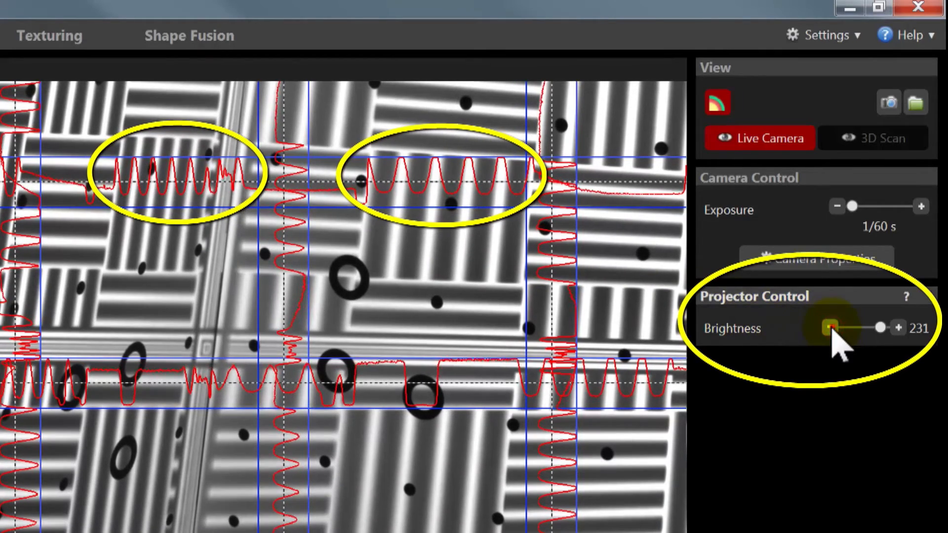
drag(831, 327, 877, 327)
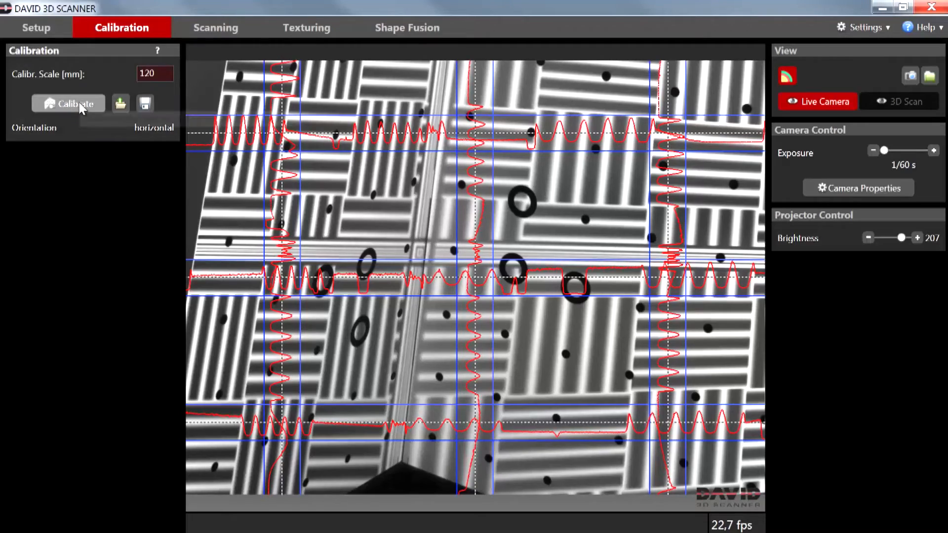
- Calibrate the scanner on the marker panels, yielding a 20.80° triangulation angle
click(68, 103)
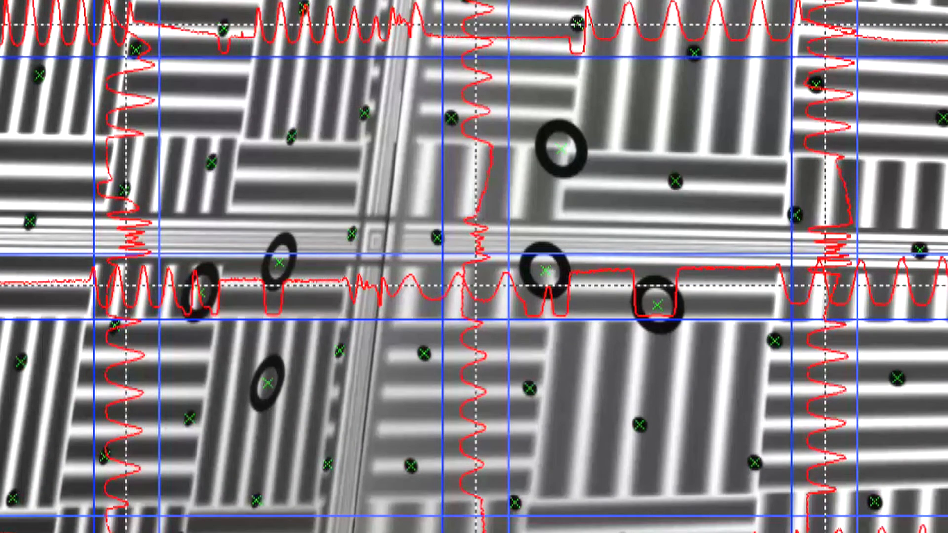
click(64, 102)
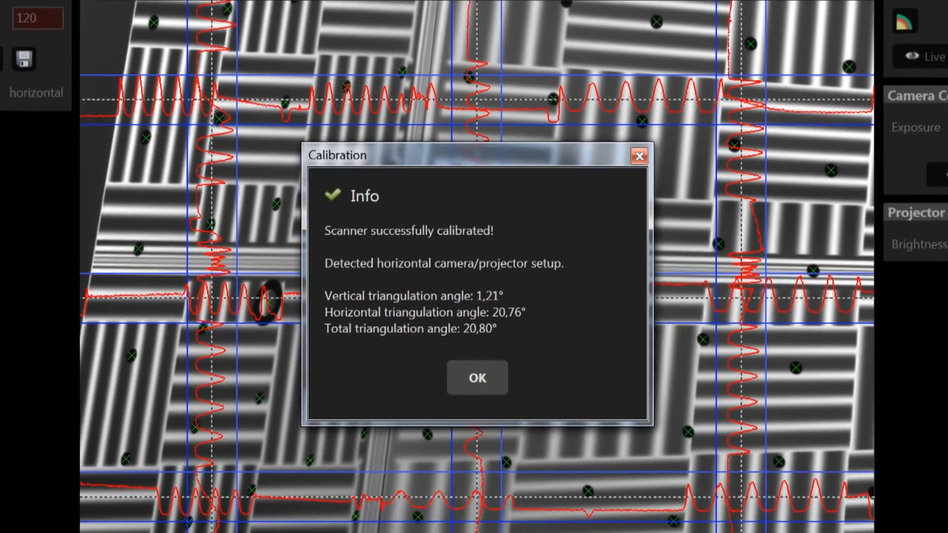
- Acknowledge the Calibration Info report of the horizontal setup and 20,80° angle
click(476, 409)
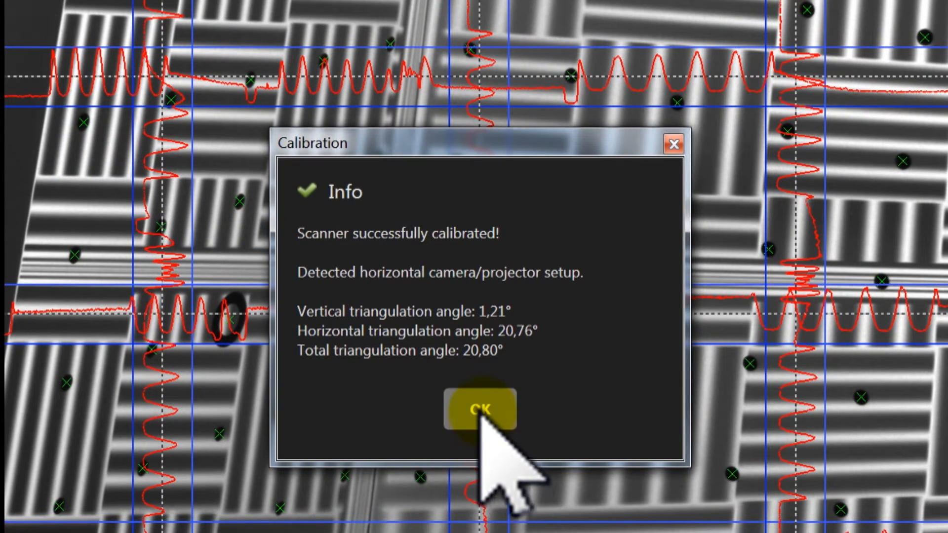
click(480, 408)
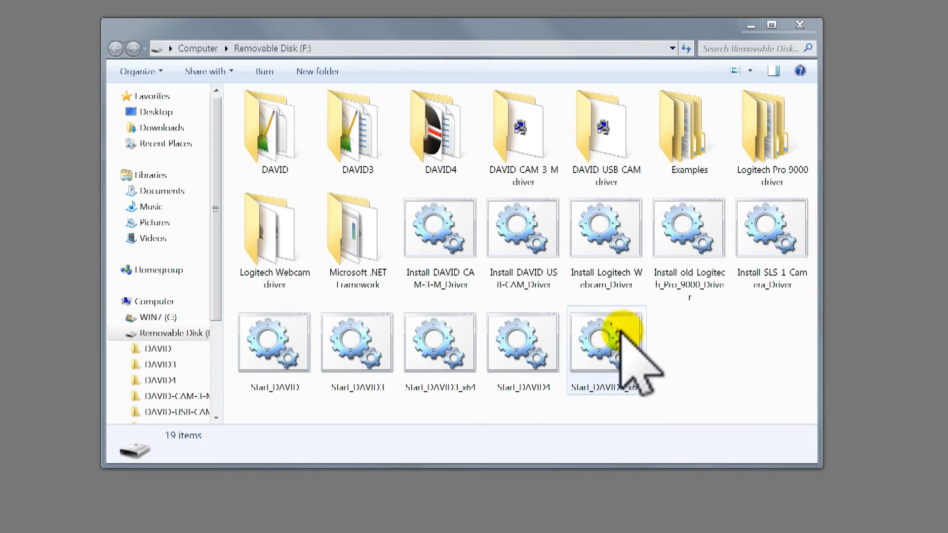
- Run Start_DAVID4_x64 from the removable disk to reopen DAVID
click(604, 341)
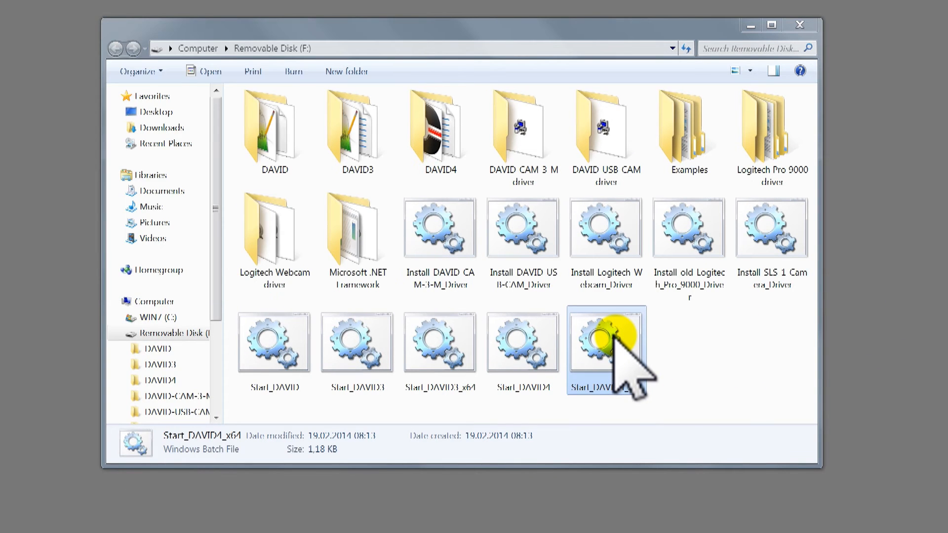
double_click(605, 342)
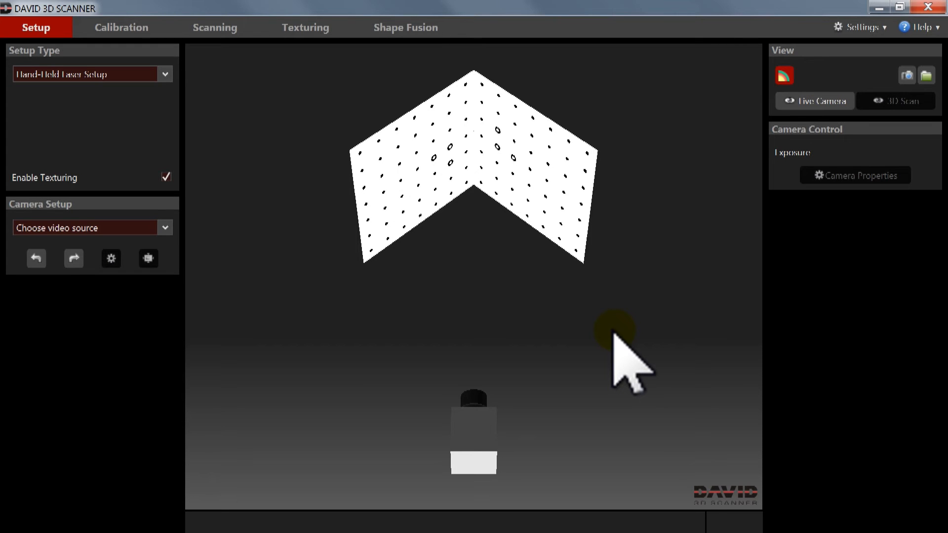